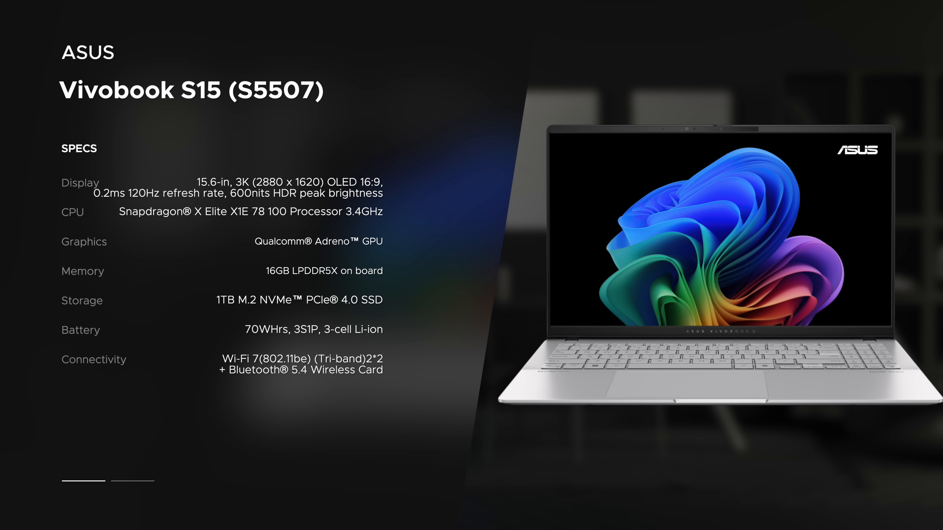
click(132, 480)
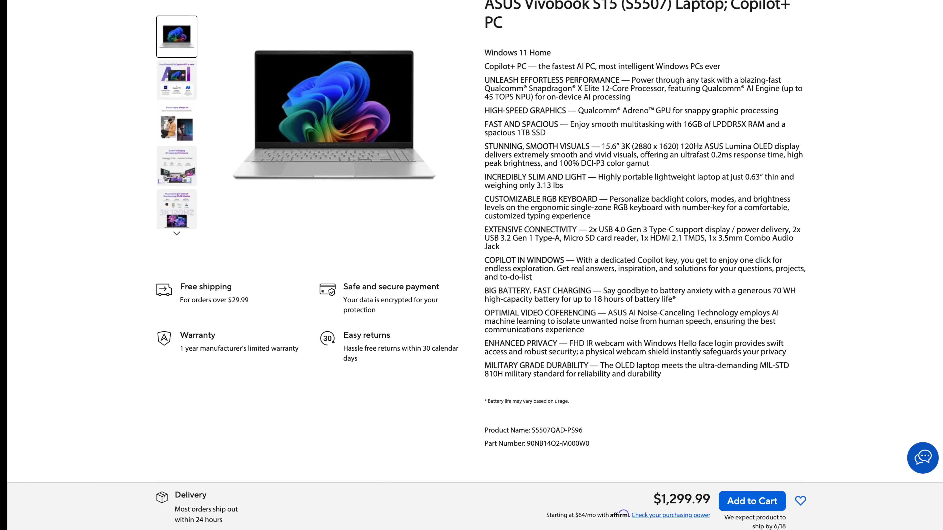
scroll(down, 3)
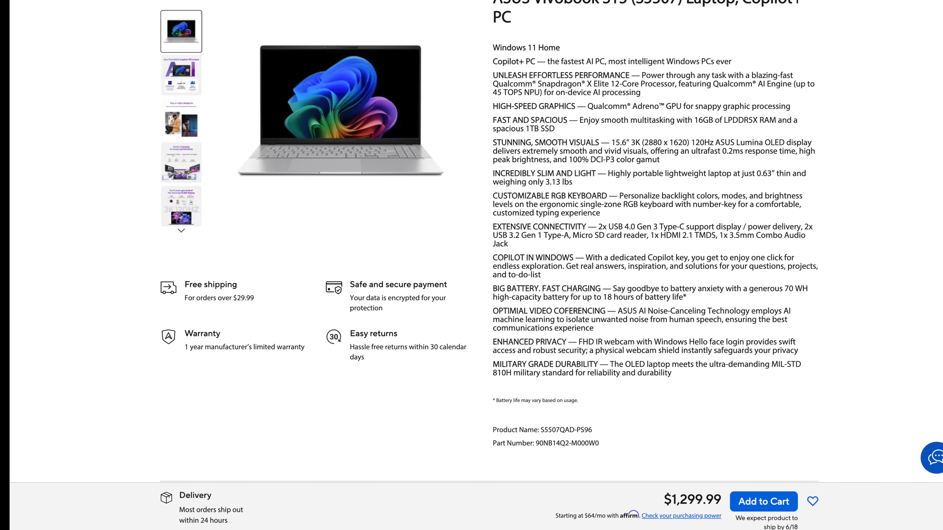
scroll(down, 3)
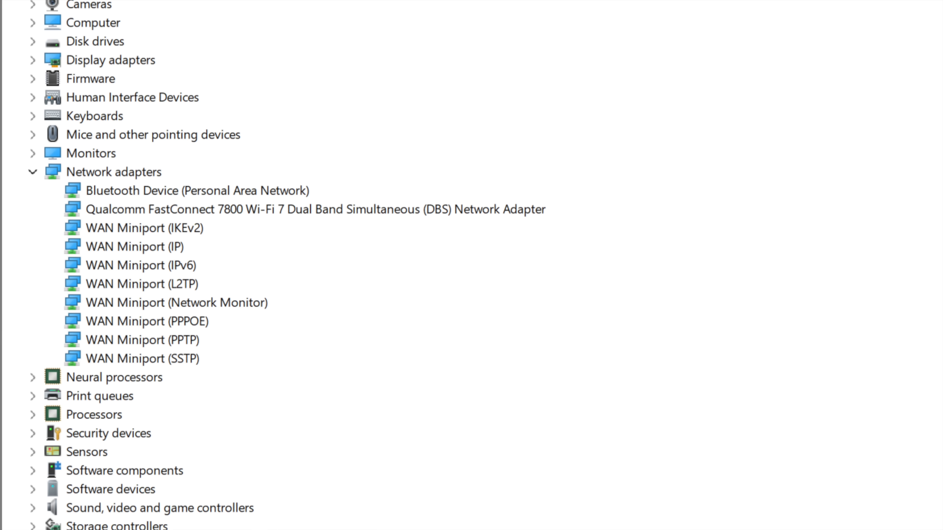
scroll(down, 3)
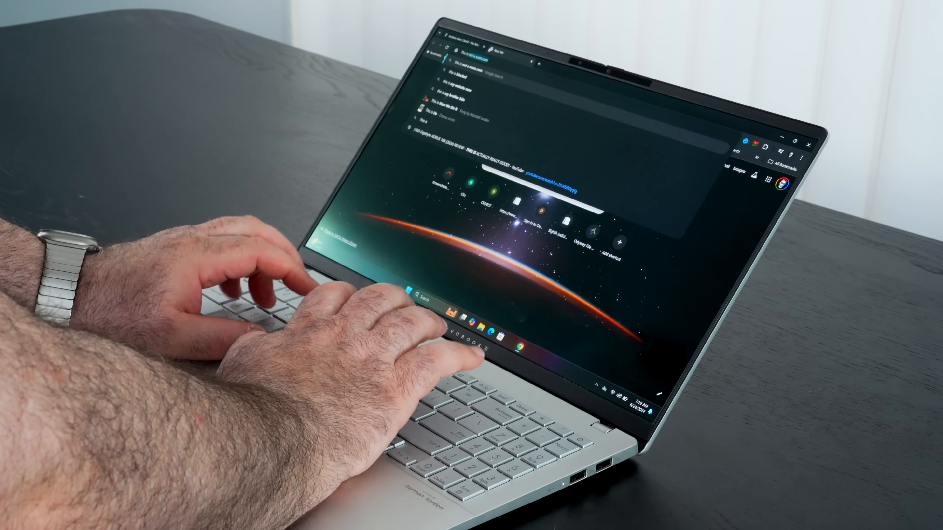
text(This is a test)
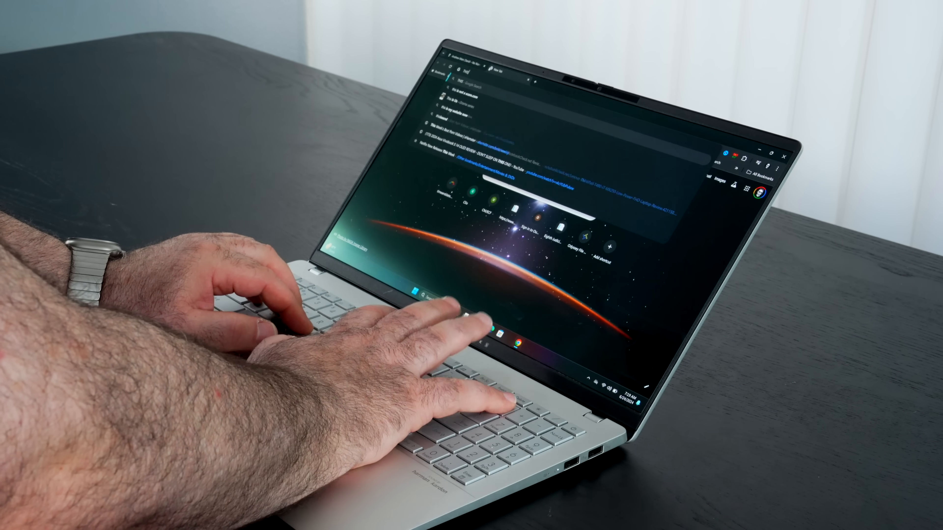
text(This is a t)
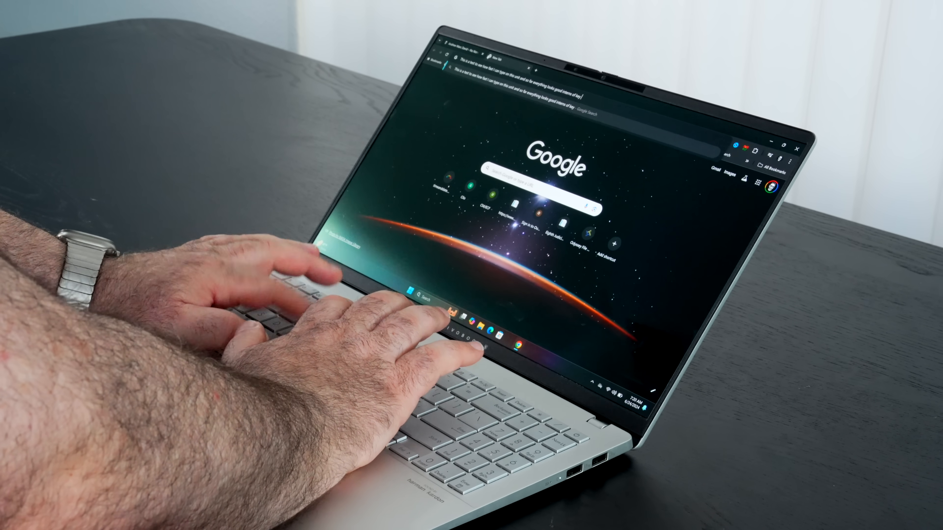
text(travel)
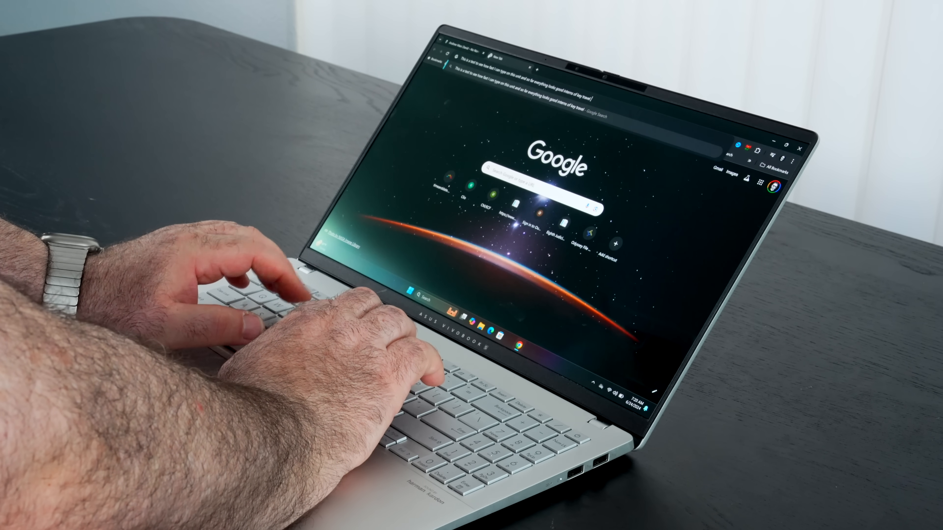
text(feedback and on)
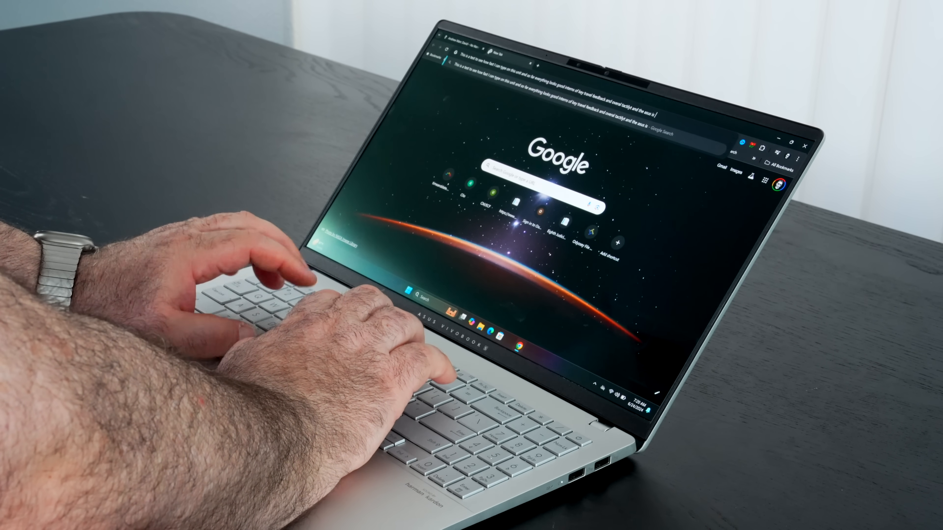
text(really good cho)
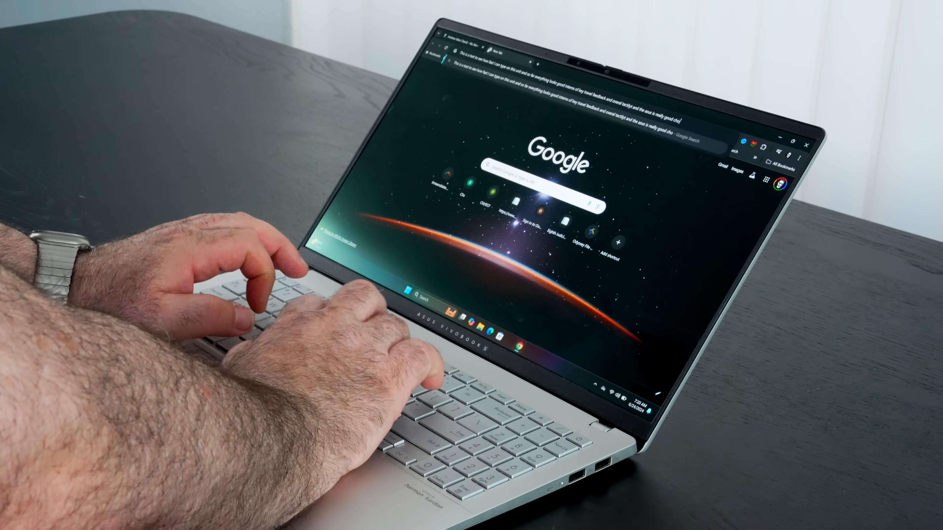